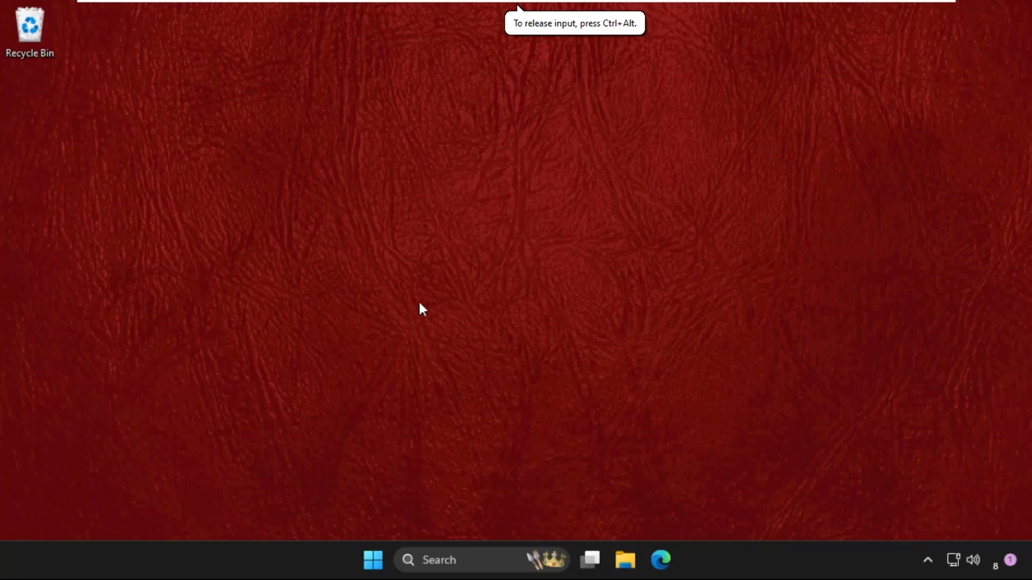
mouse_move(490, 237)
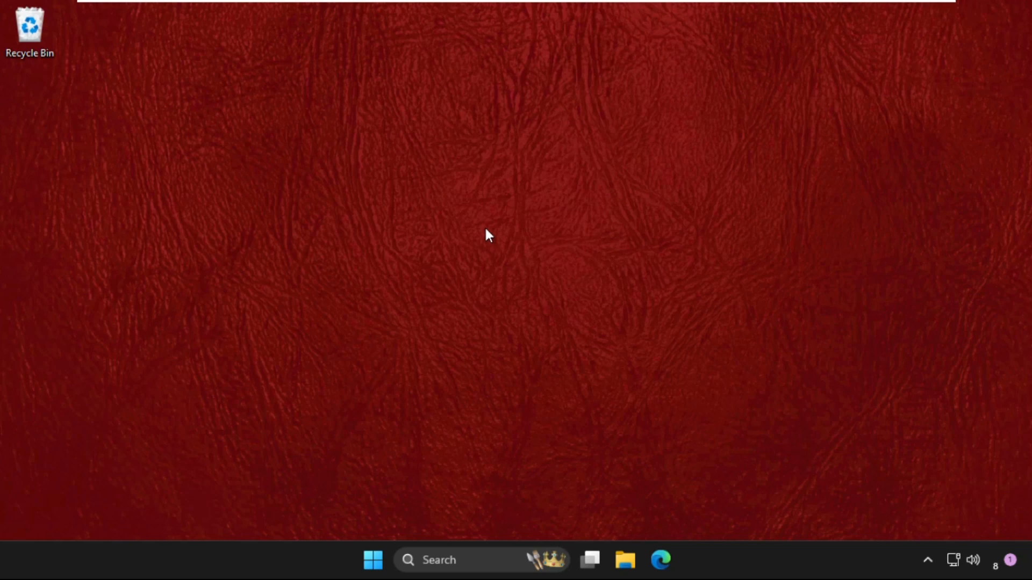
mouse_move(479, 225)
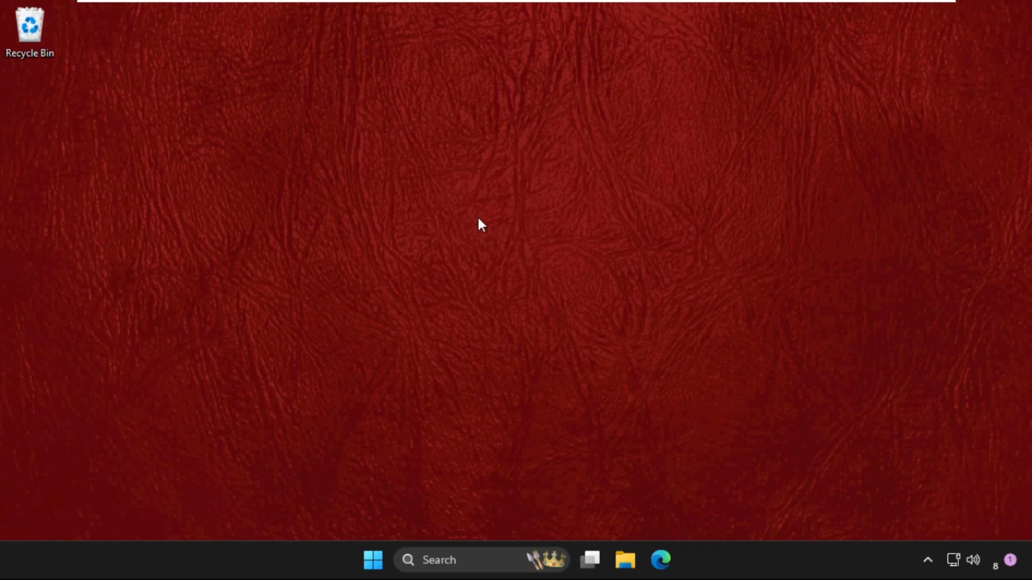
mouse_move(520, 184)
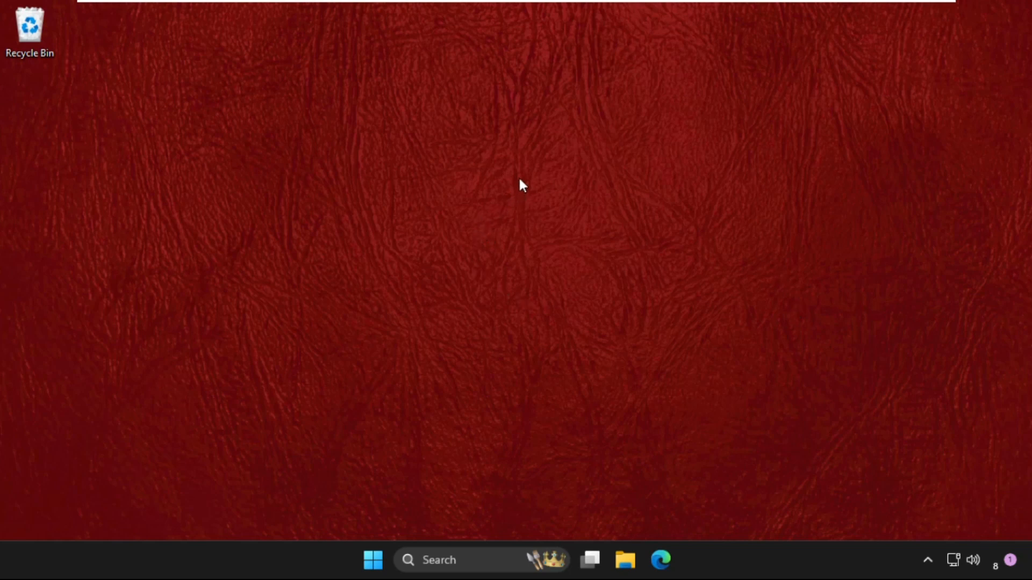
mouse_move(514, 184)
type("contro")
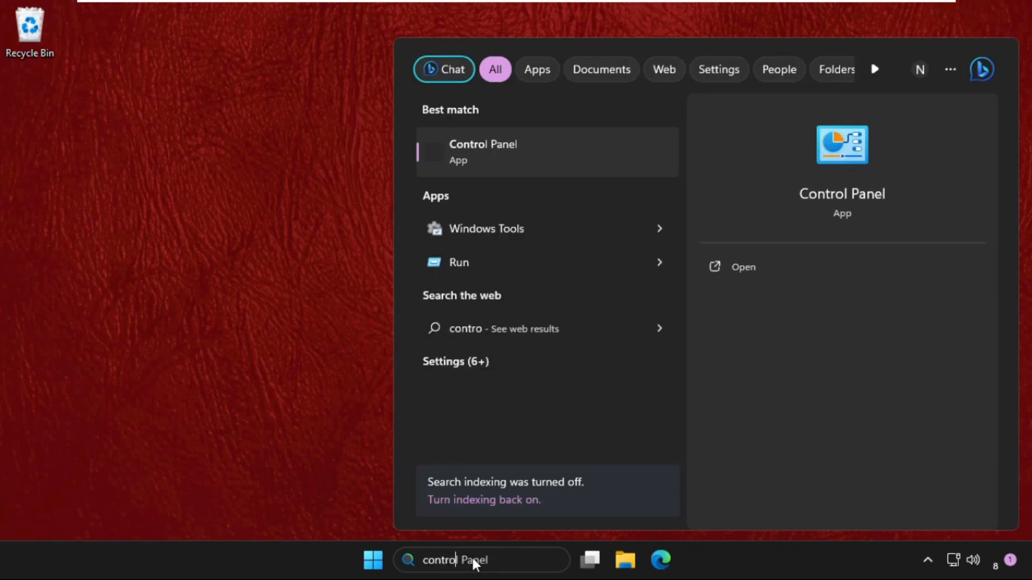
Step: Launch Control Panel from search, switch to Large icons view and locate Sound
left_click(483, 152)
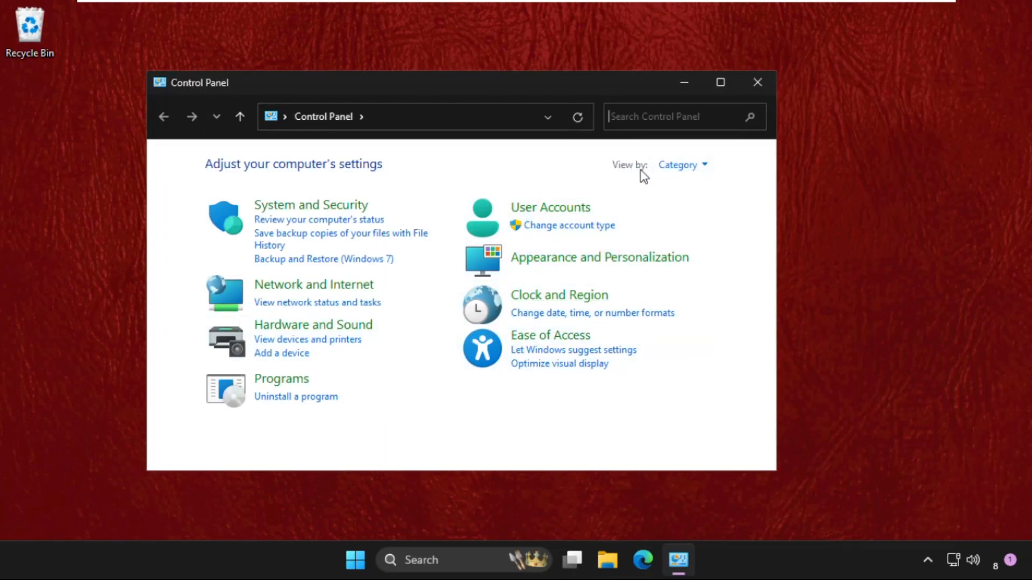
left_click(682, 164)
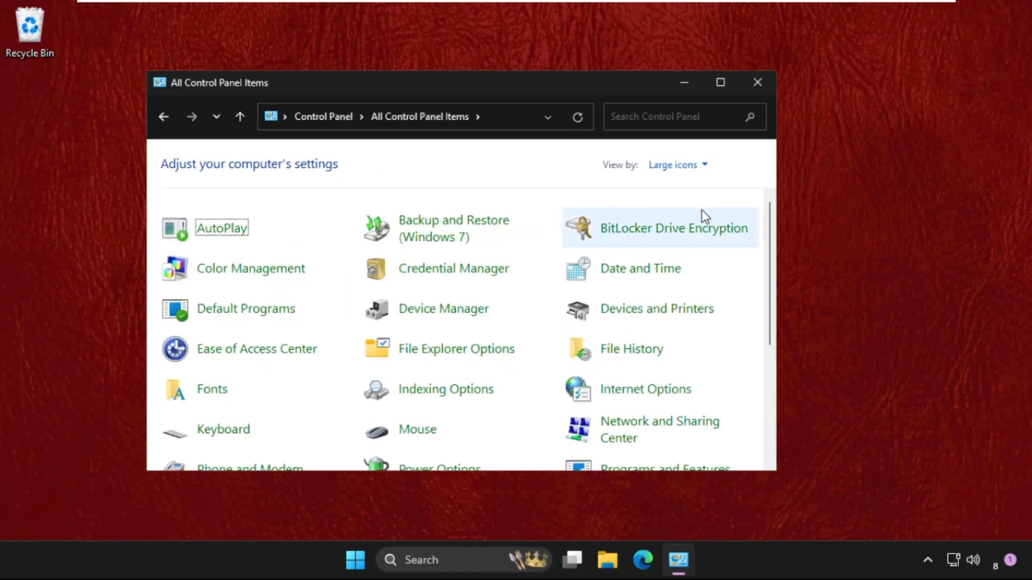
scroll("down", 3)
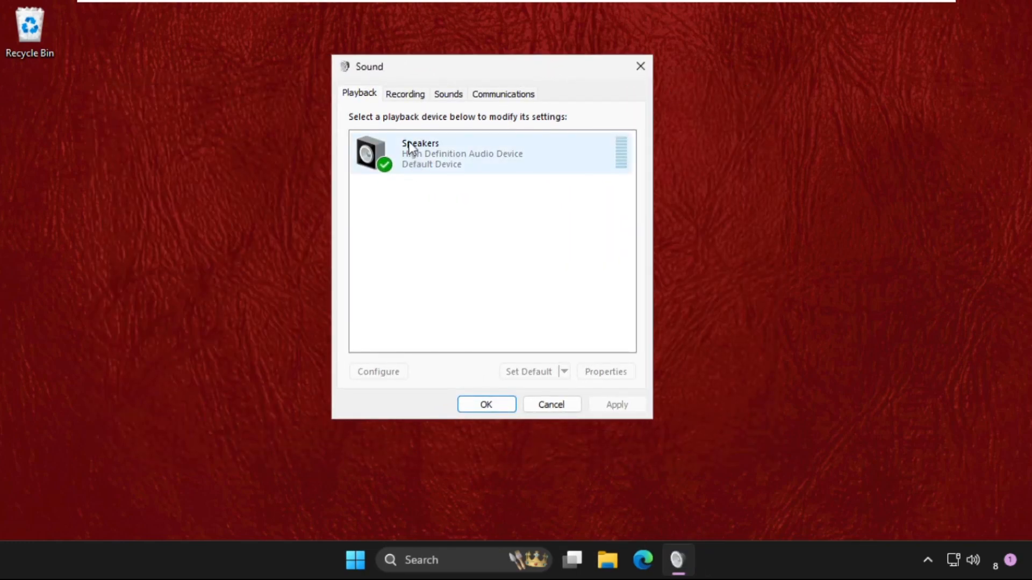
Step: Disable and re-enable the Speakers playback device, then bring up its Properties
left_click(490, 154)
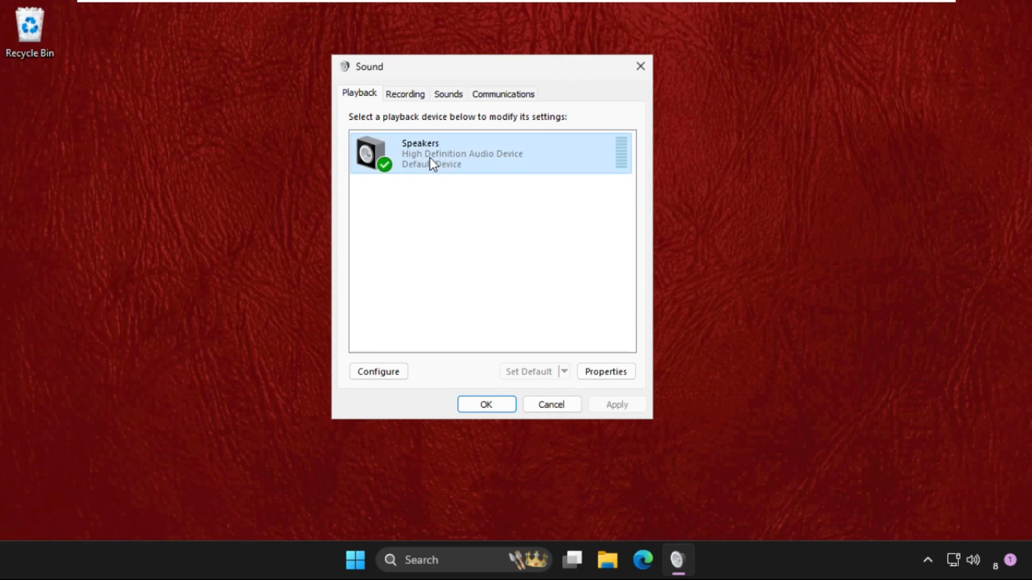
right_click(461, 153)
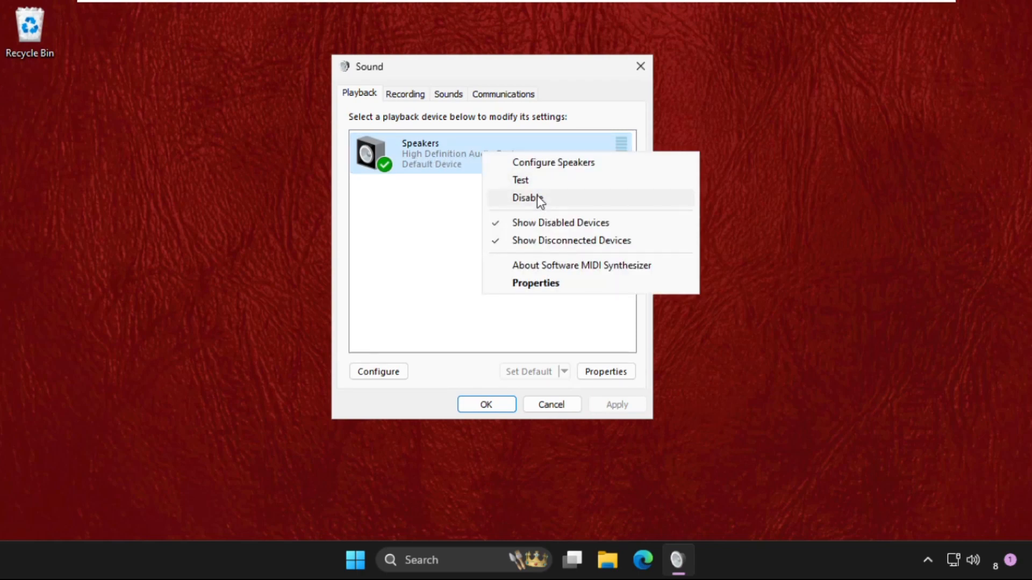
left_click(524, 197)
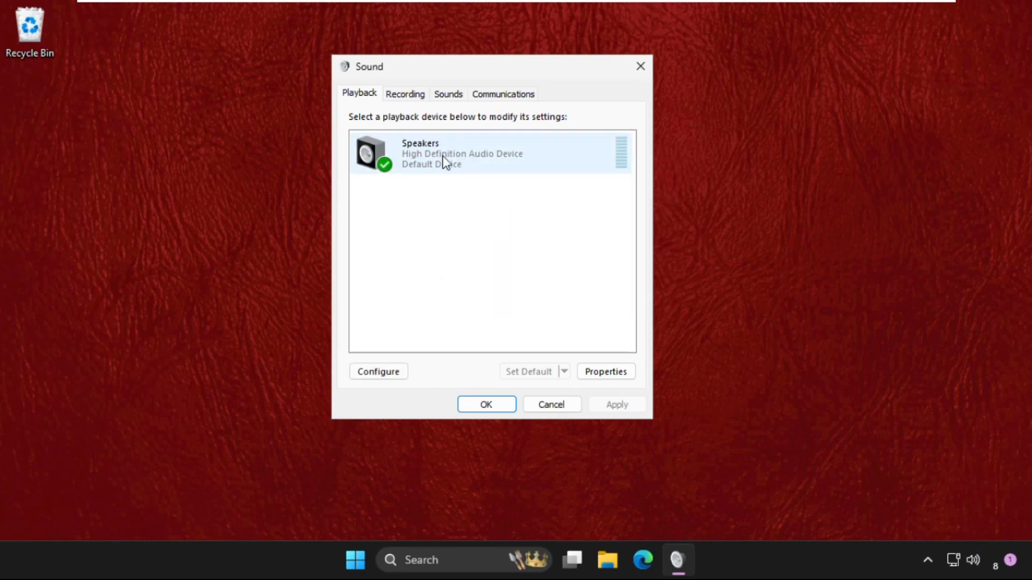
left_click(605, 371)
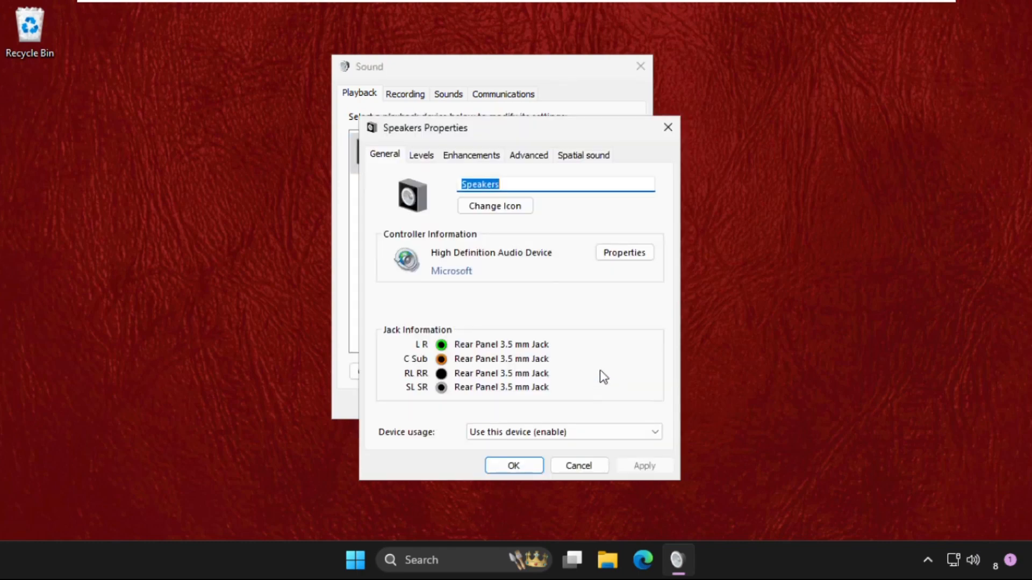
Step: Tick Disable all enhancements for Speakers and confirm both the Properties and Sound dialogs
left_click(421, 155)
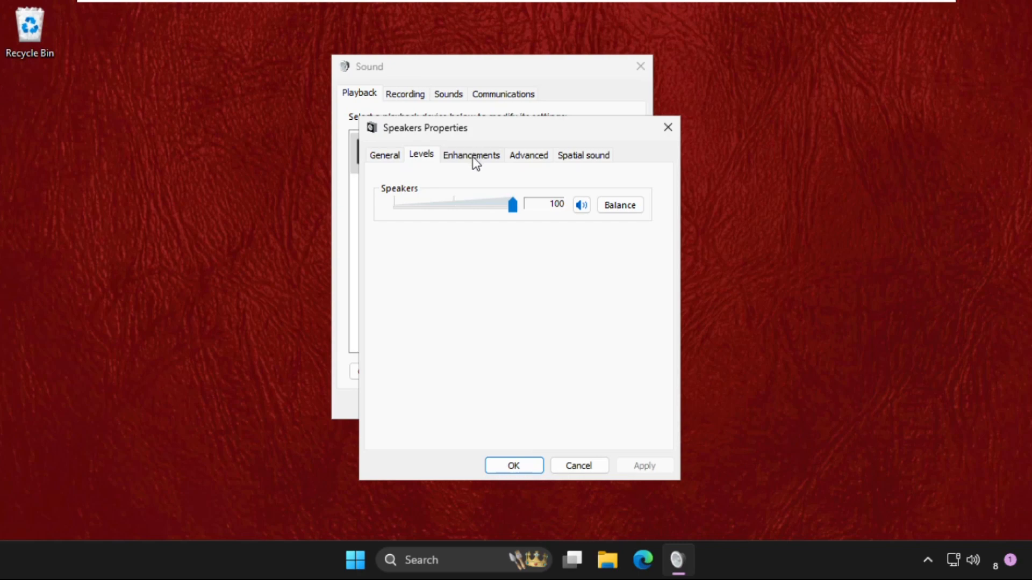
left_click(471, 155)
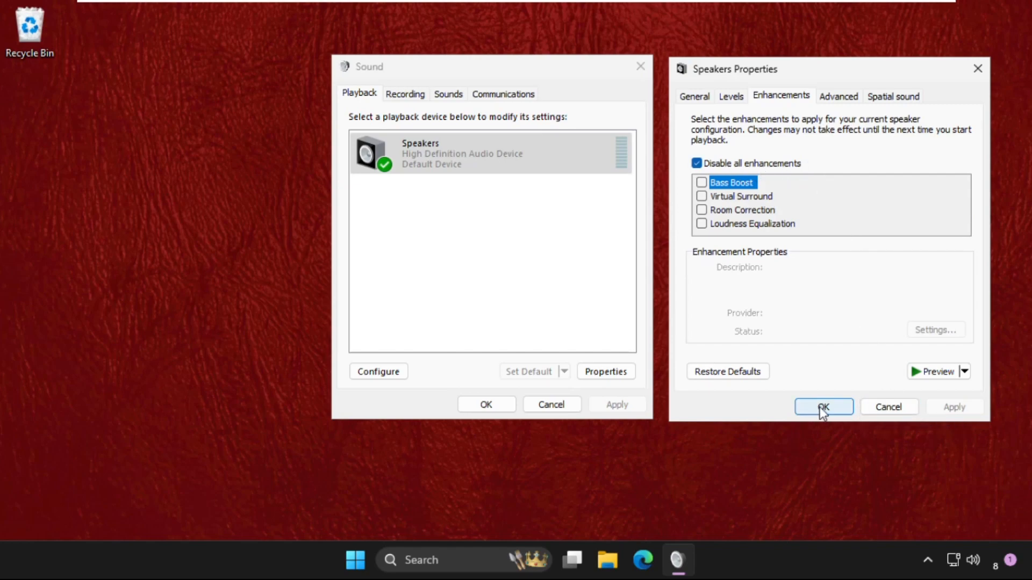
left_click(823, 406)
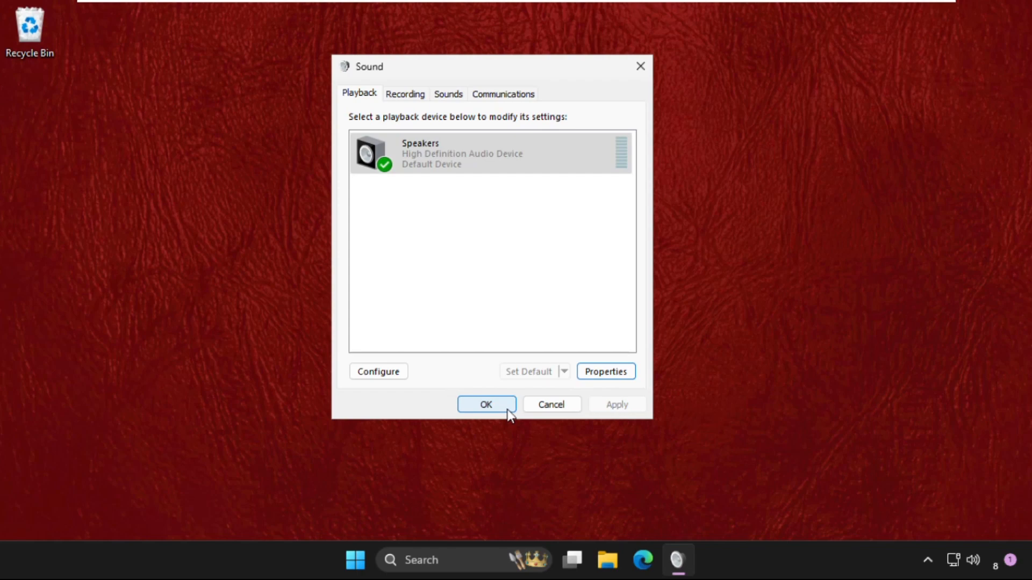
left_click(485, 404)
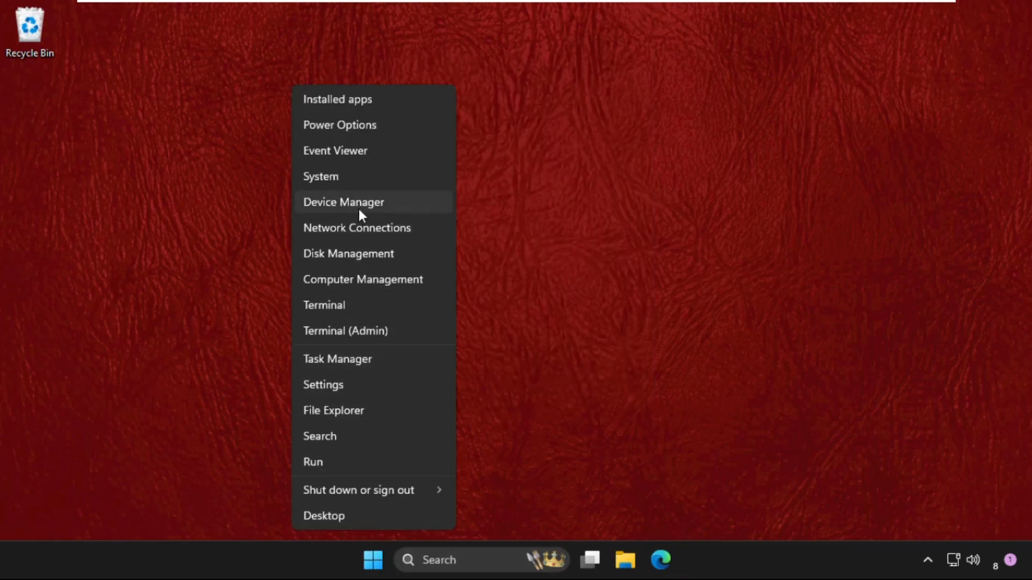
Step: Launch Device Manager and bring up the High Definition Audio Device properties
left_click(342, 202)
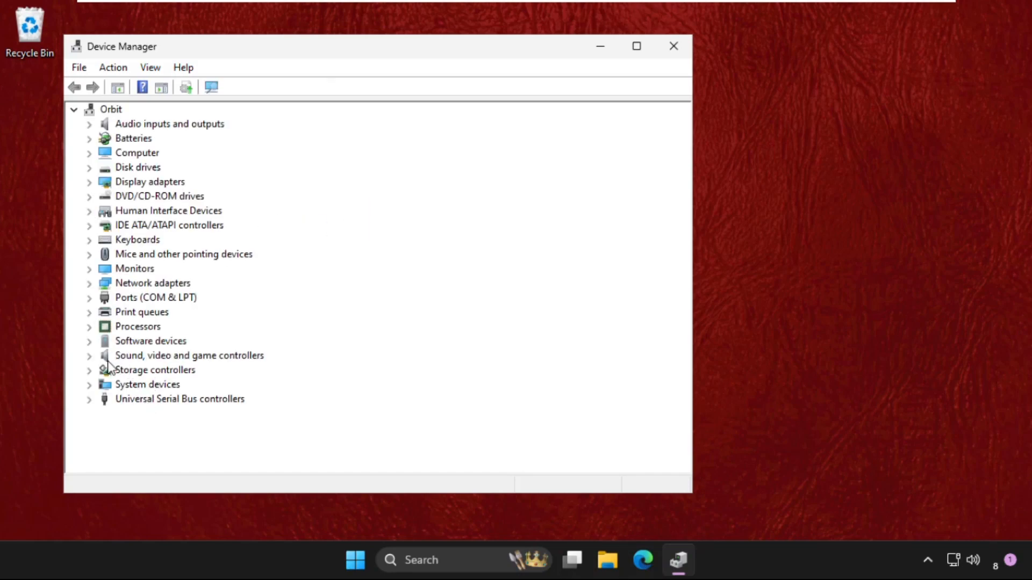
left_click(89, 355)
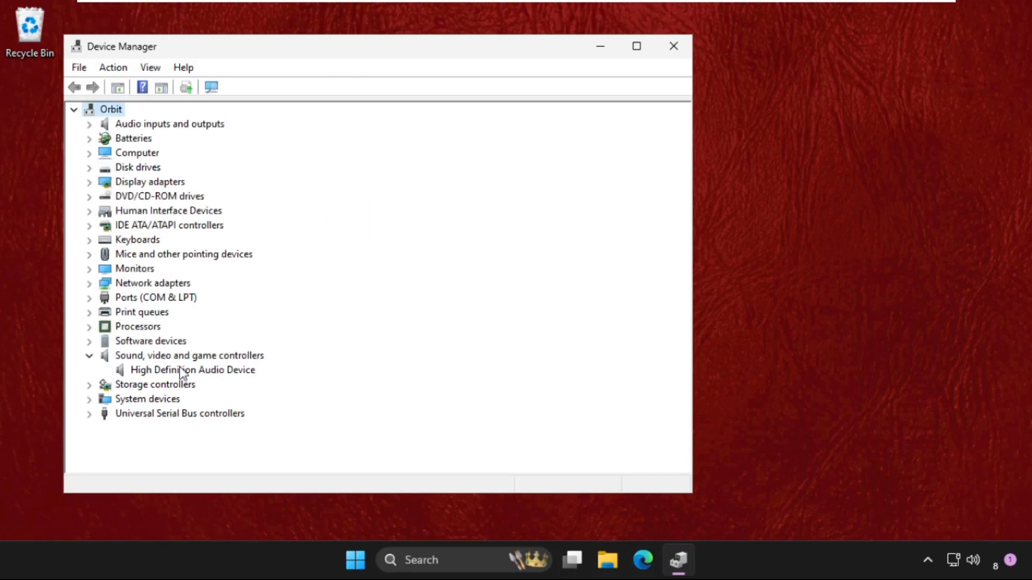
right_click(192, 370)
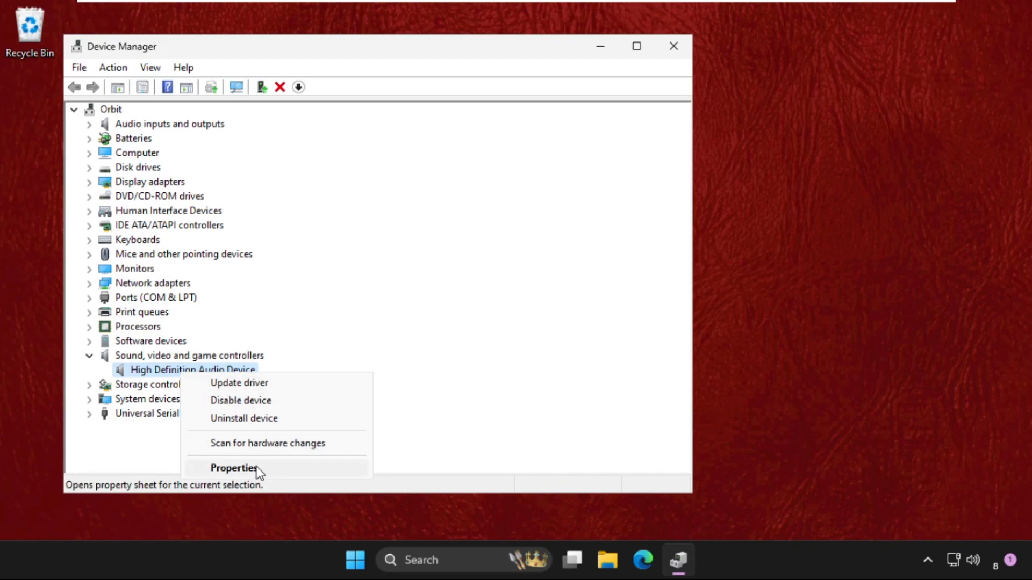
left_click(233, 468)
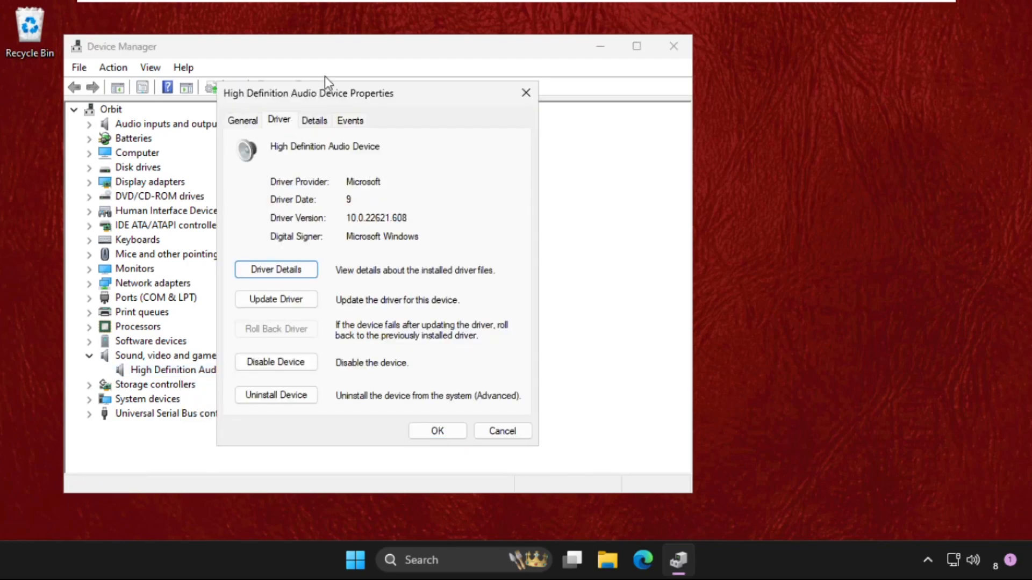
left_click_drag(309, 92, 778, 71)
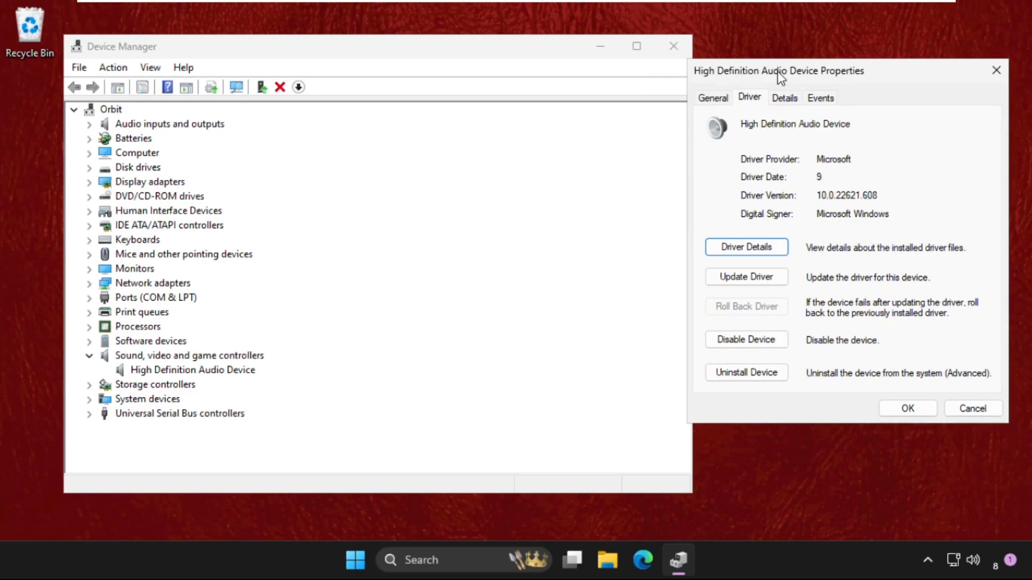
Step: Update its driver via automatic search, then close the wizard reporting the best driver installed
left_click(746, 277)
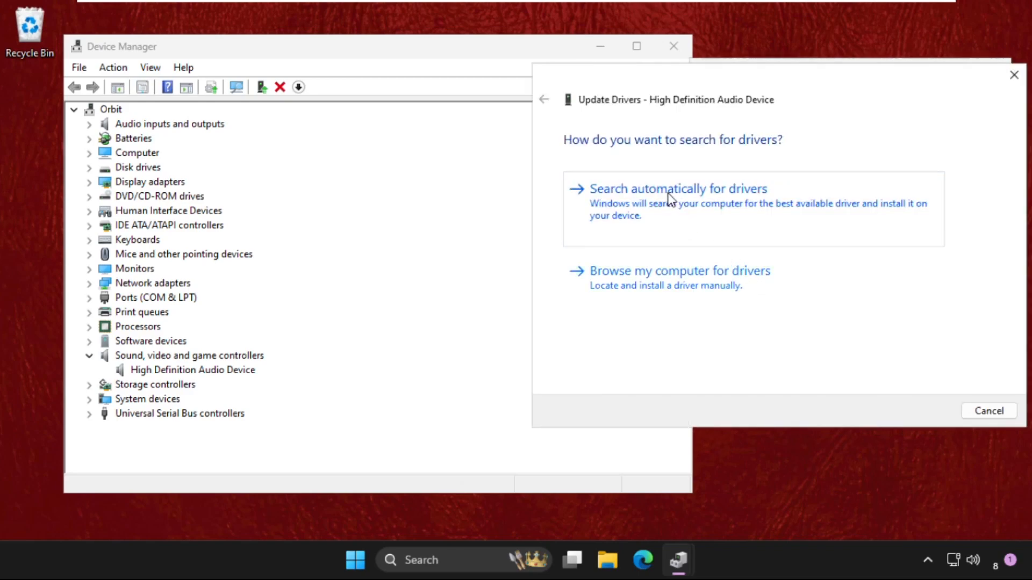
mouse_move(635, 222)
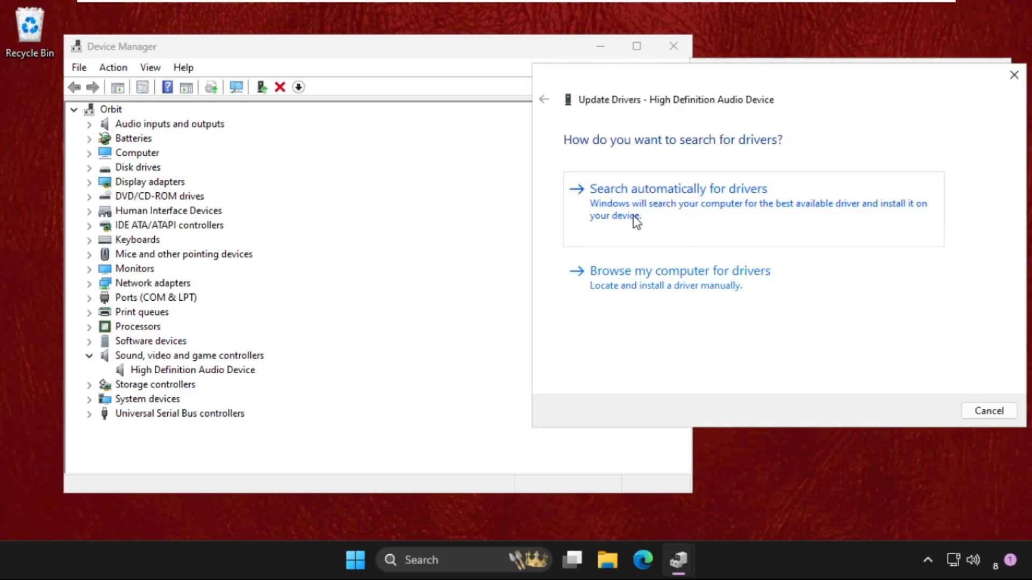
left_click(677, 189)
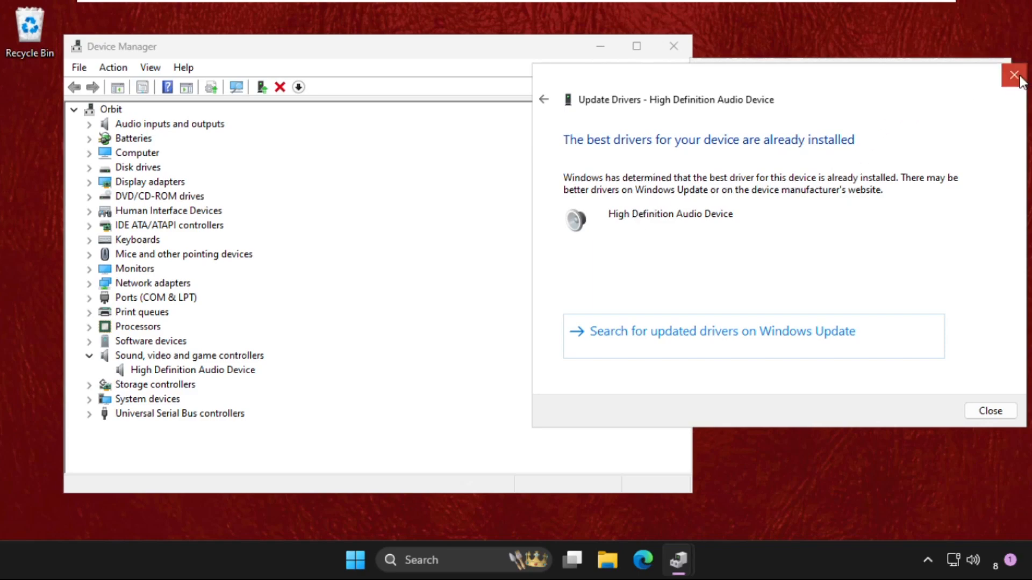
left_click(1014, 75)
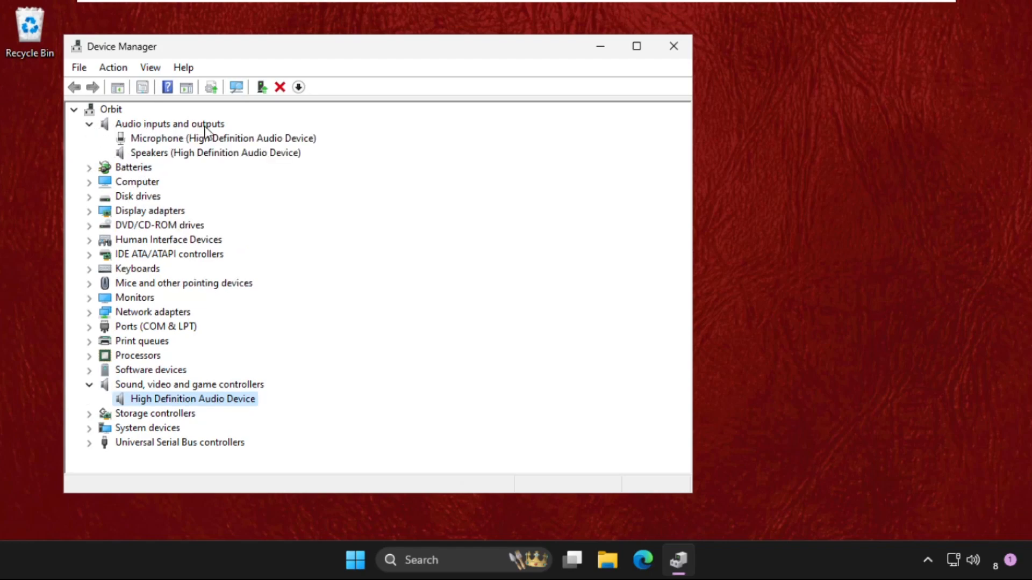
Step: Update the Speakers driver via automatic search and close the wizard after it reports the best driver installed
left_click(215, 151)
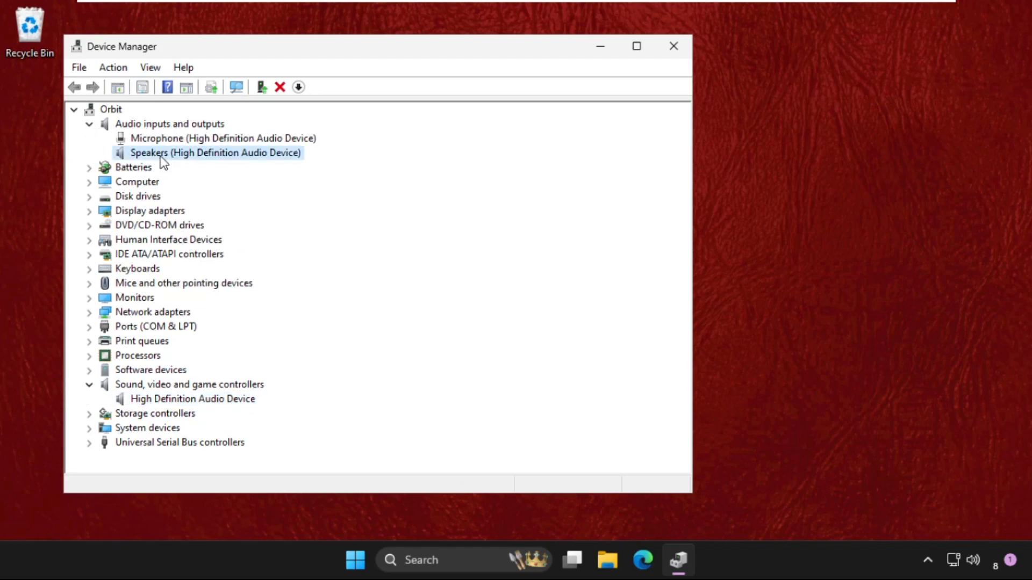
double_click(215, 152)
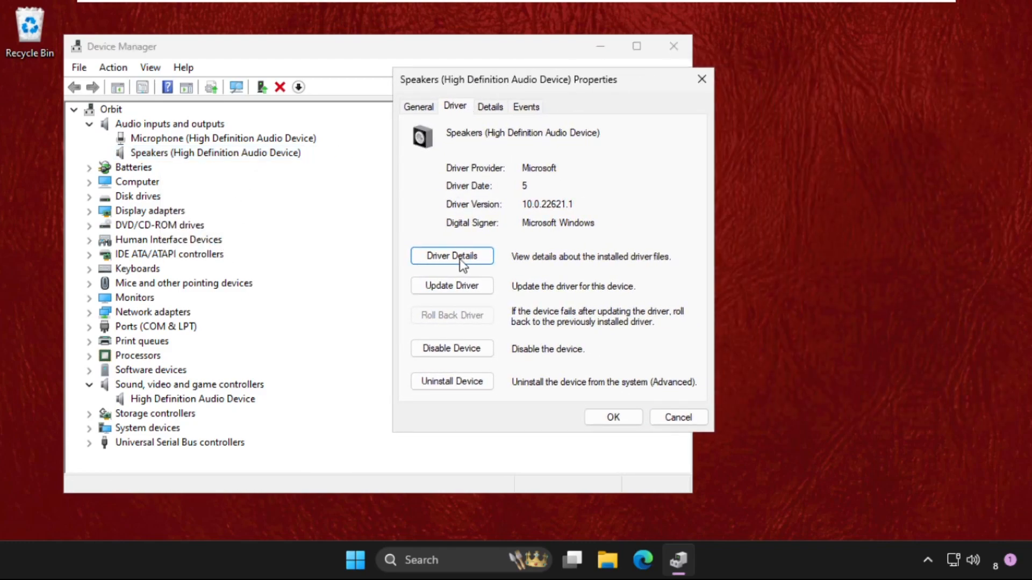
left_click(452, 286)
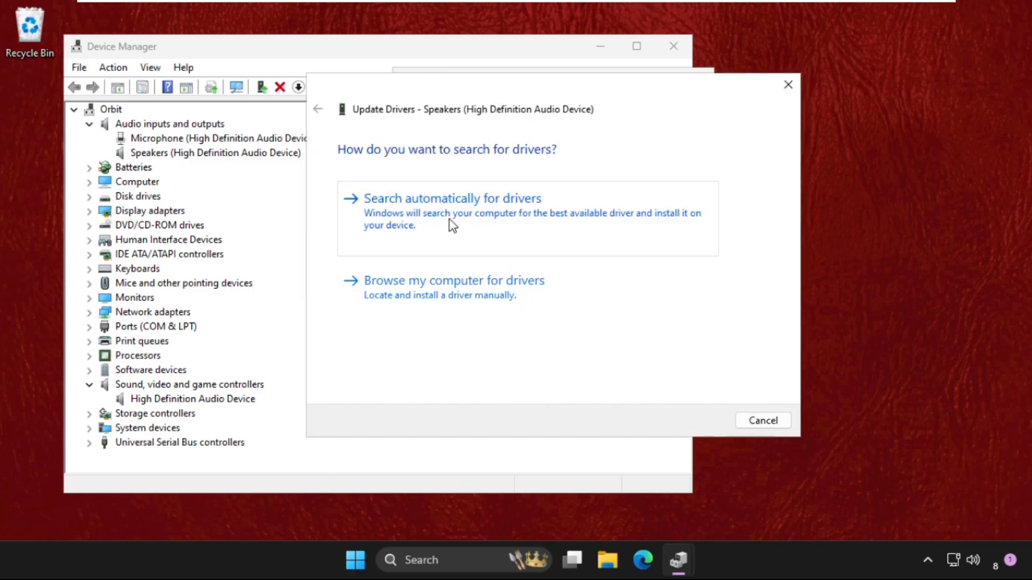
left_click(451, 198)
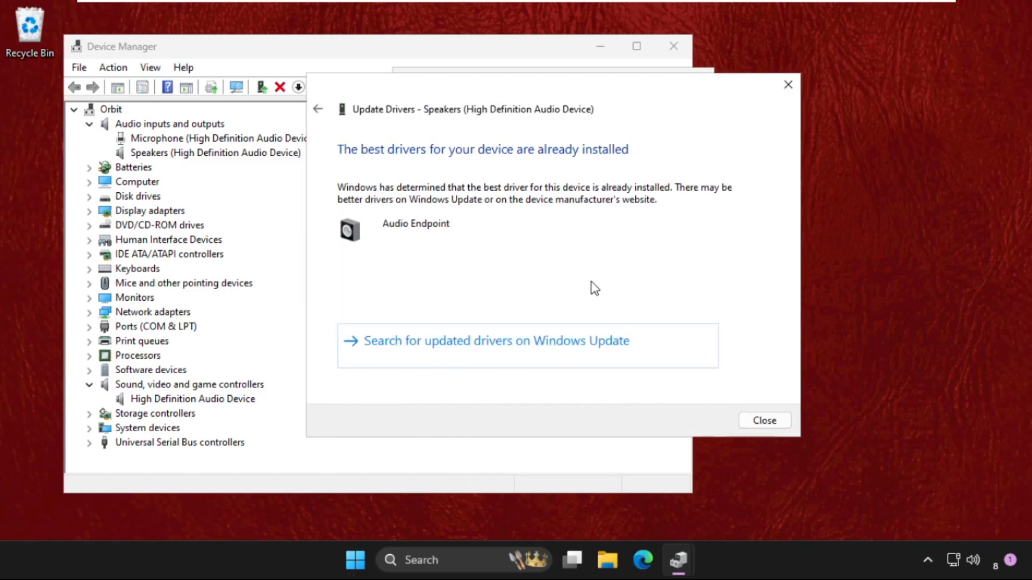
mouse_move(731, 336)
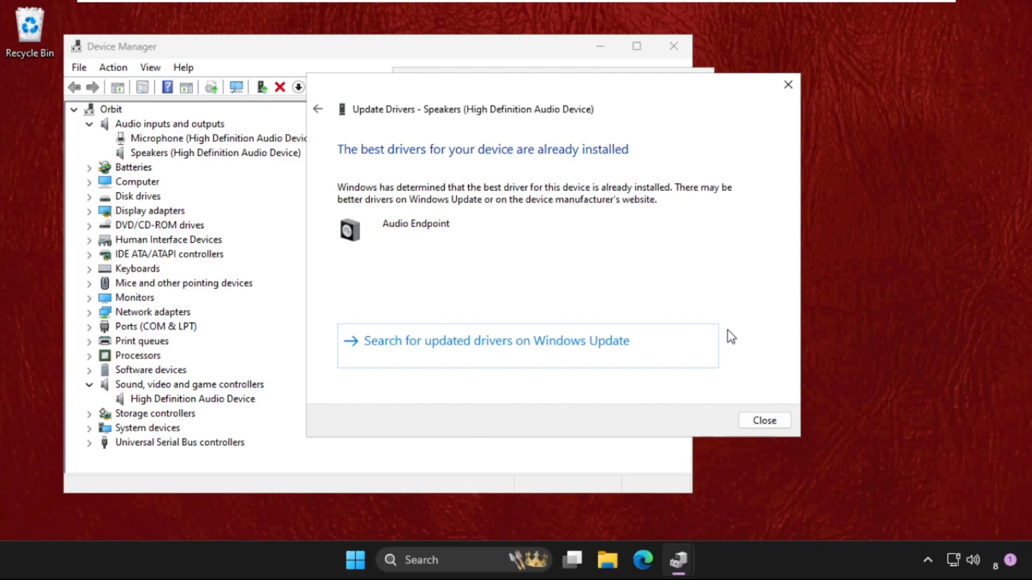
mouse_move(678, 251)
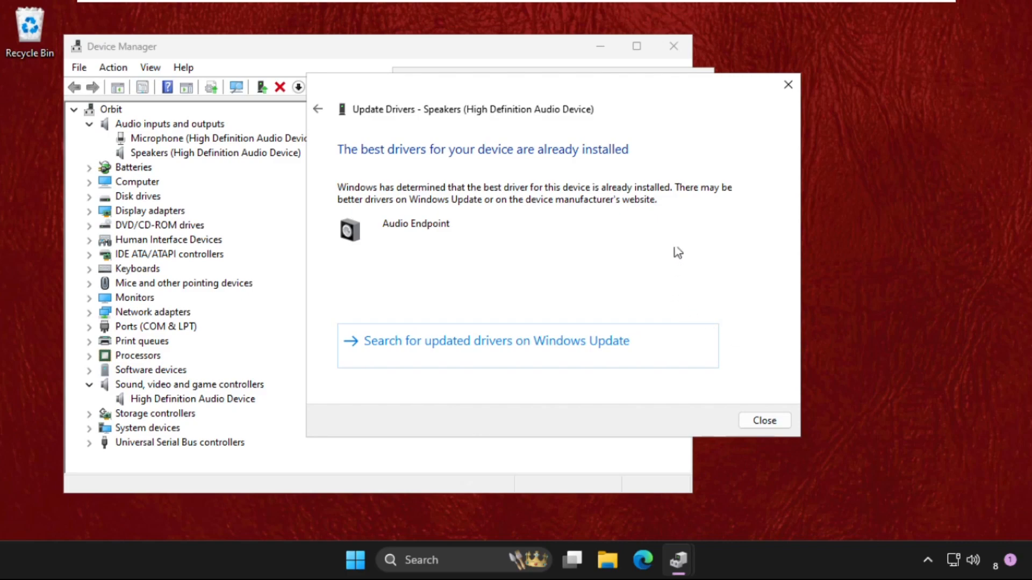
left_click(763, 421)
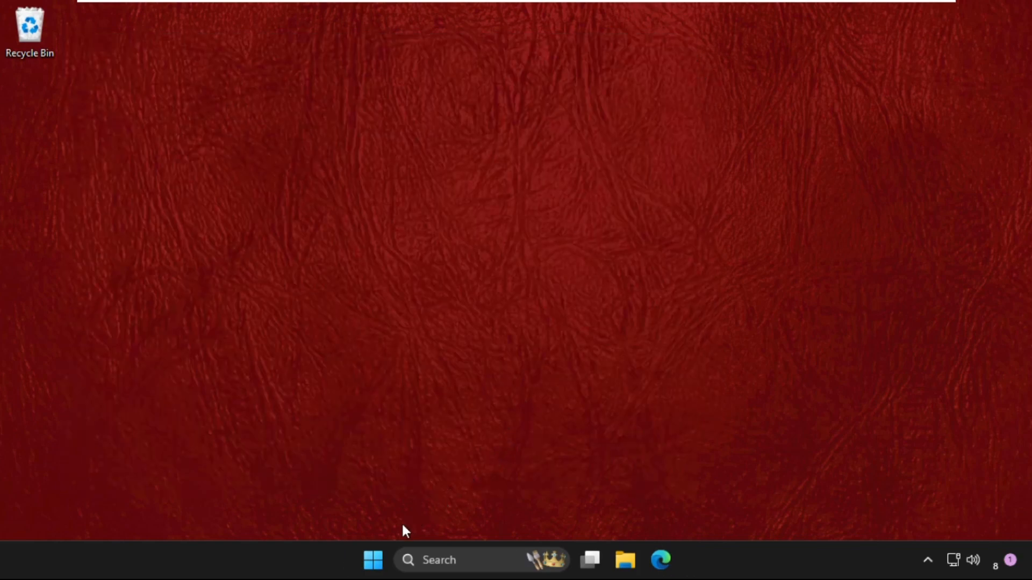
Step: Bring up the Start menu power options offering Restart
left_click(715, 505)
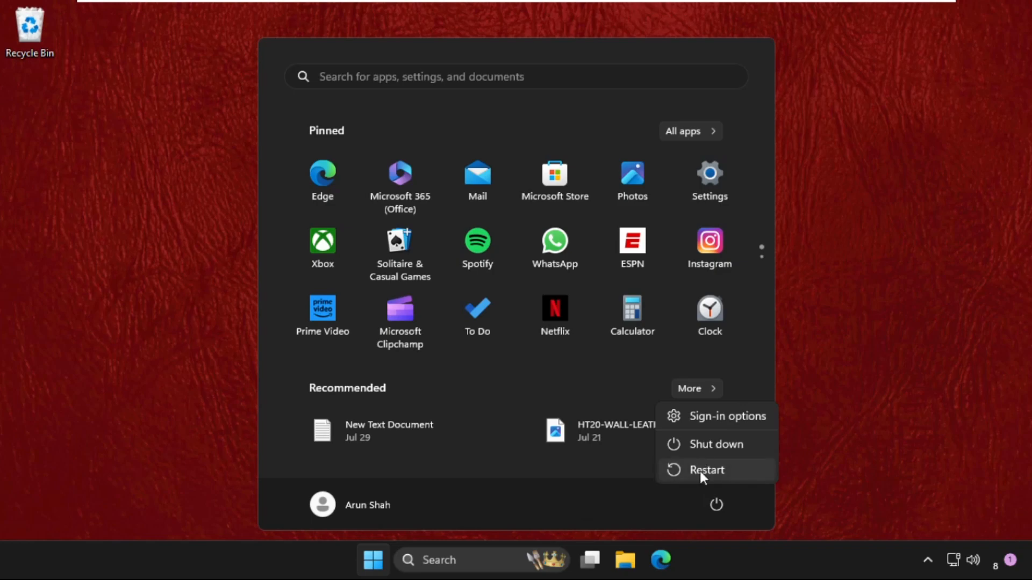
mouse_move(707, 470)
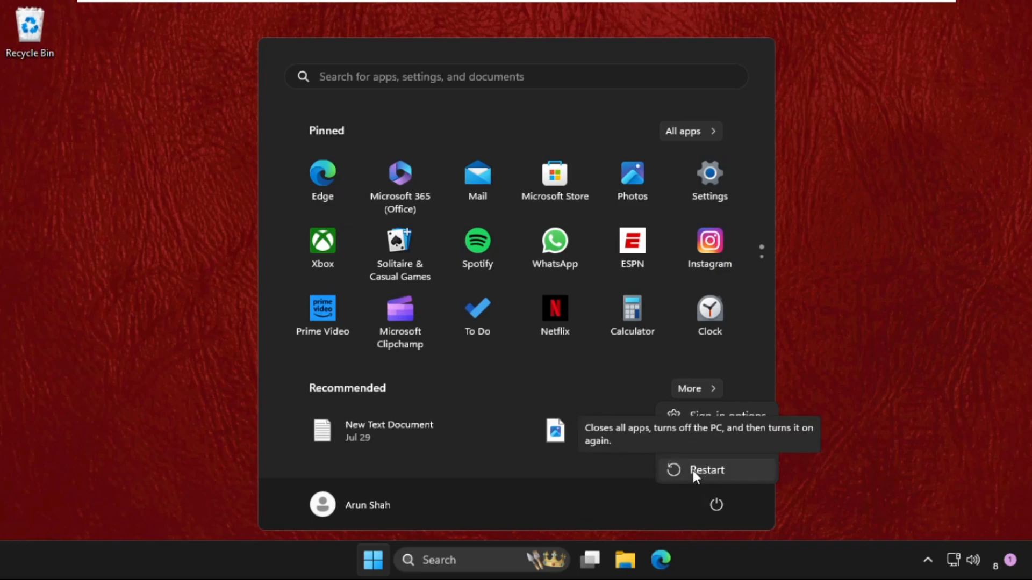